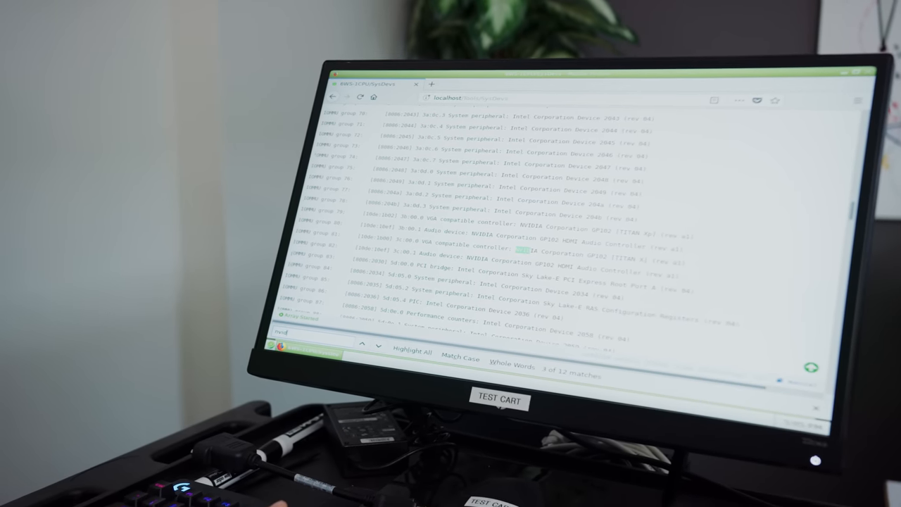
- Jump to the next NVIDIA match in the IOMMU group listing via the find bar
left_click(377, 344)
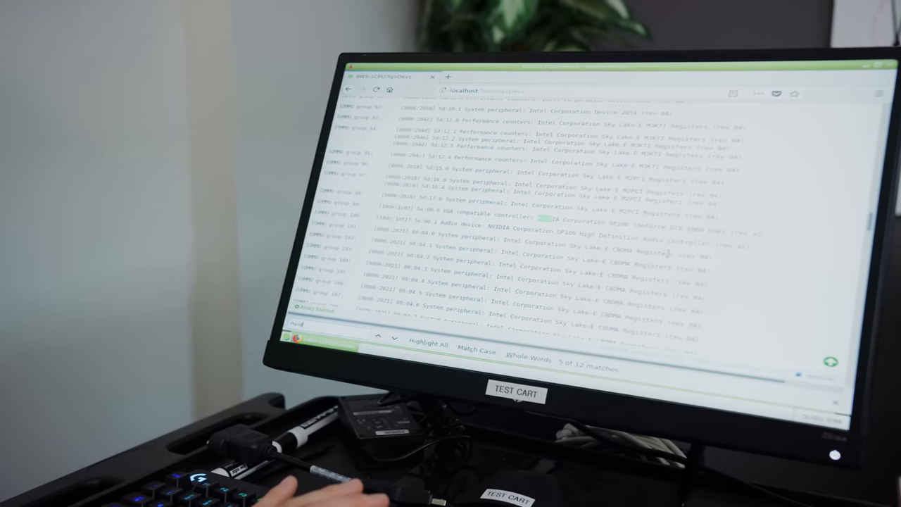